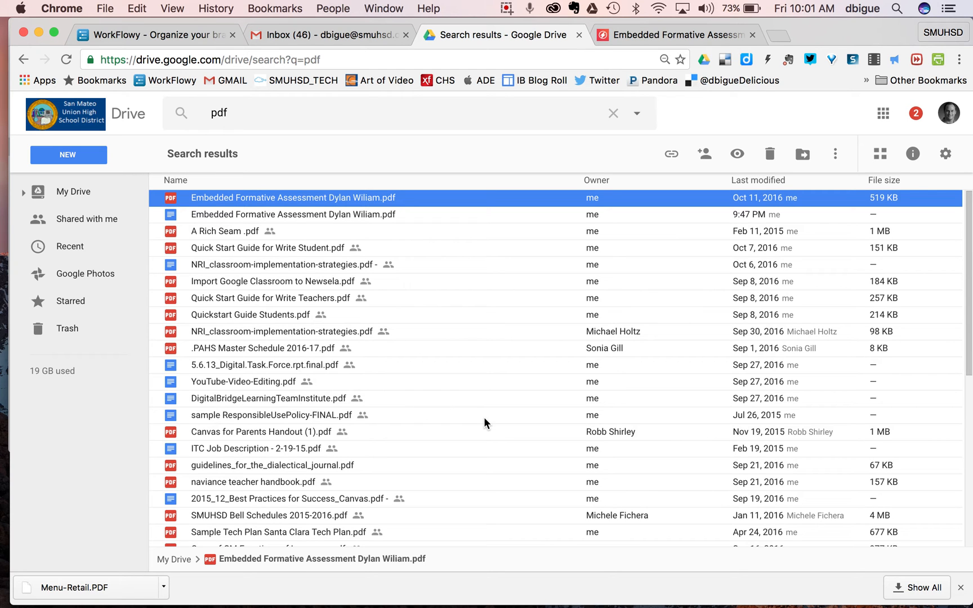
mouse_move(324, 209)
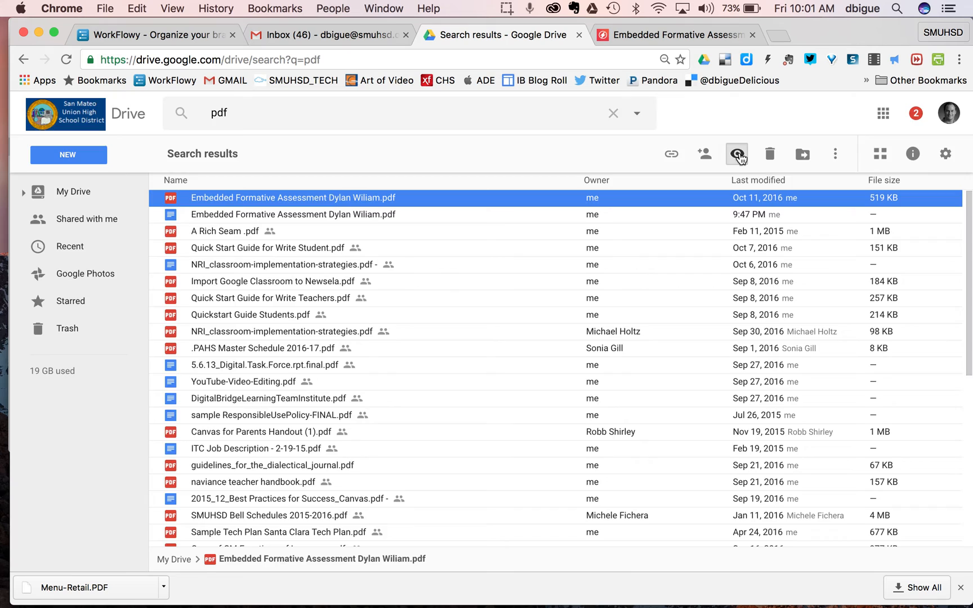
Preview the Embedded Formative Assessment Dylan Wiliam PDF from the search results.
click(736, 155)
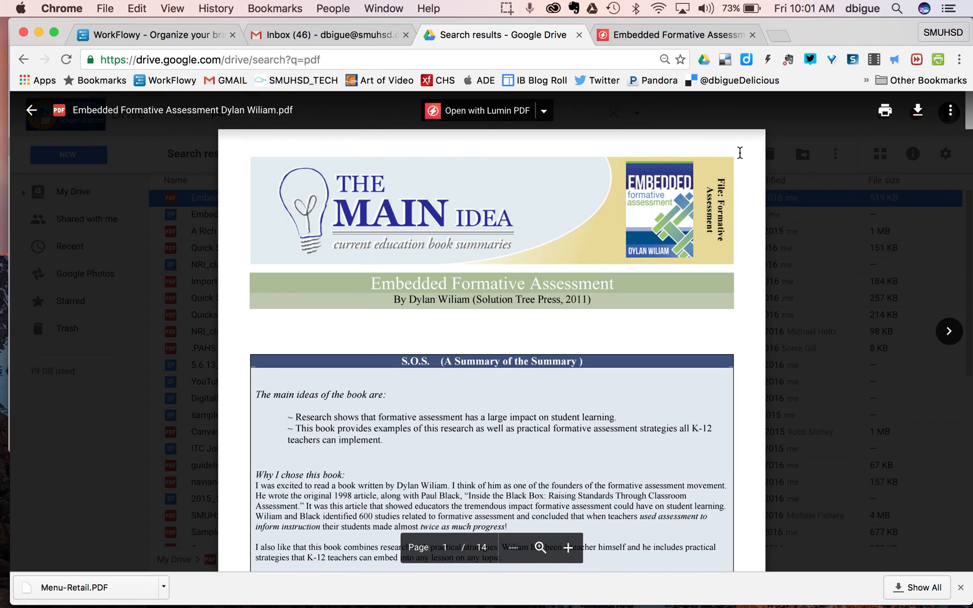
scroll(down, 3)
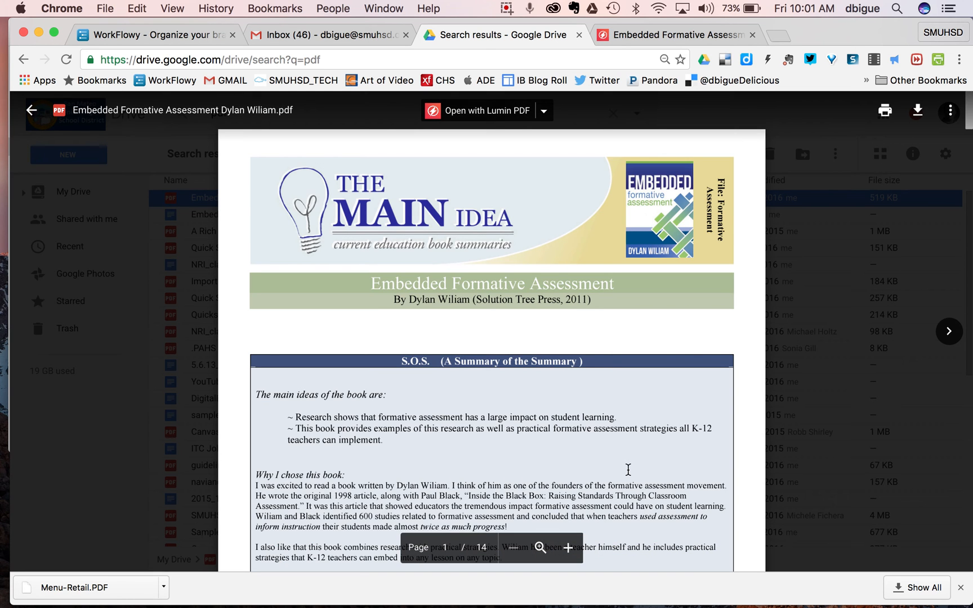
mouse_move(494, 119)
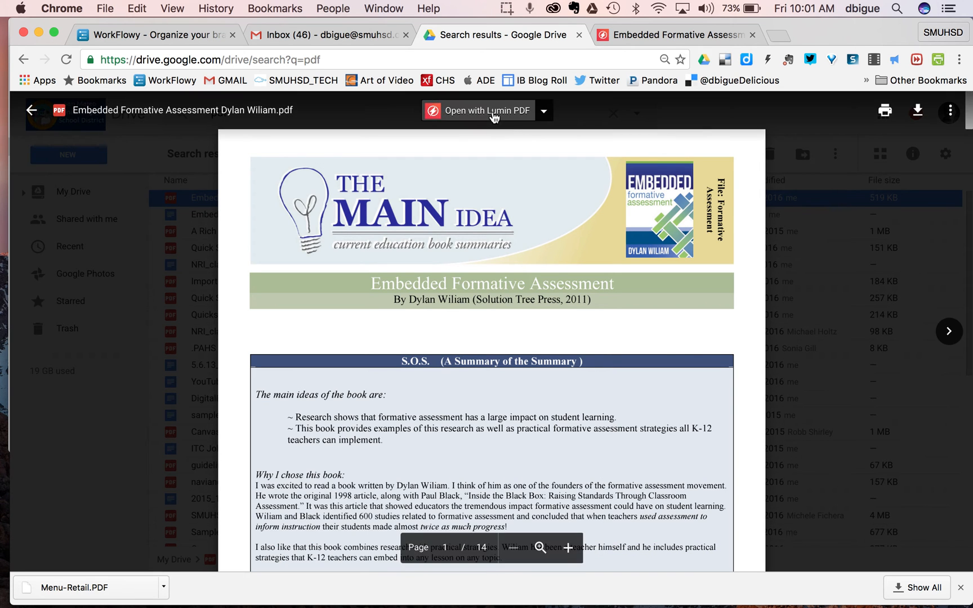
mouse_move(490, 111)
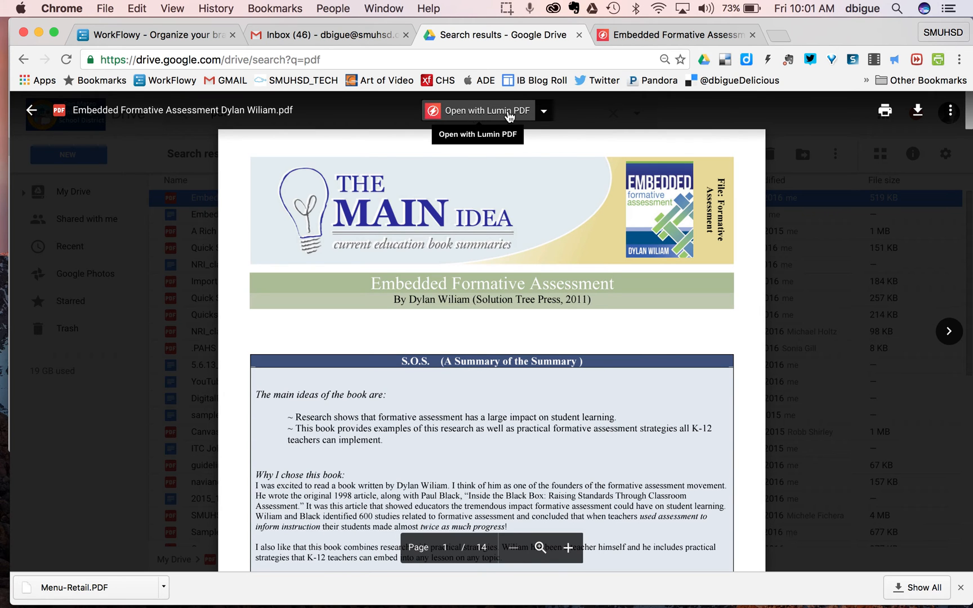
mouse_move(522, 117)
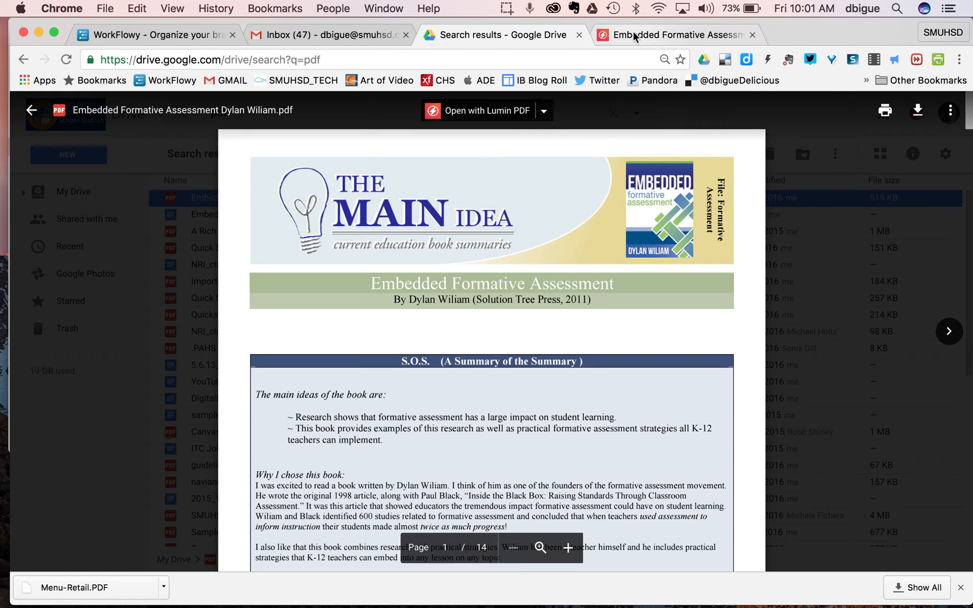
Switch to the Embedded Formative Assessment document already open in Lumin PDF's viewer.
click(485, 110)
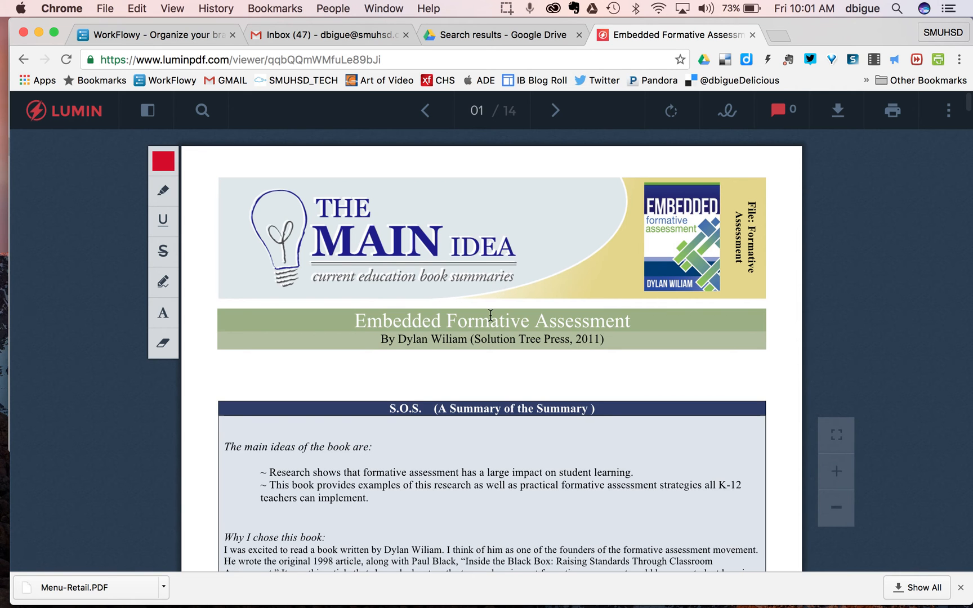
mouse_move(491, 305)
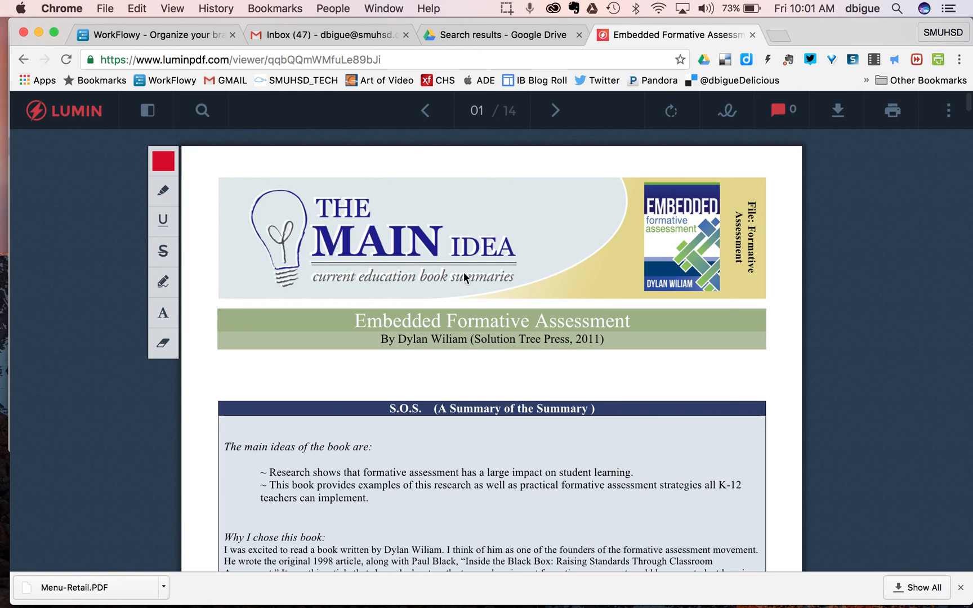
mouse_move(428, 288)
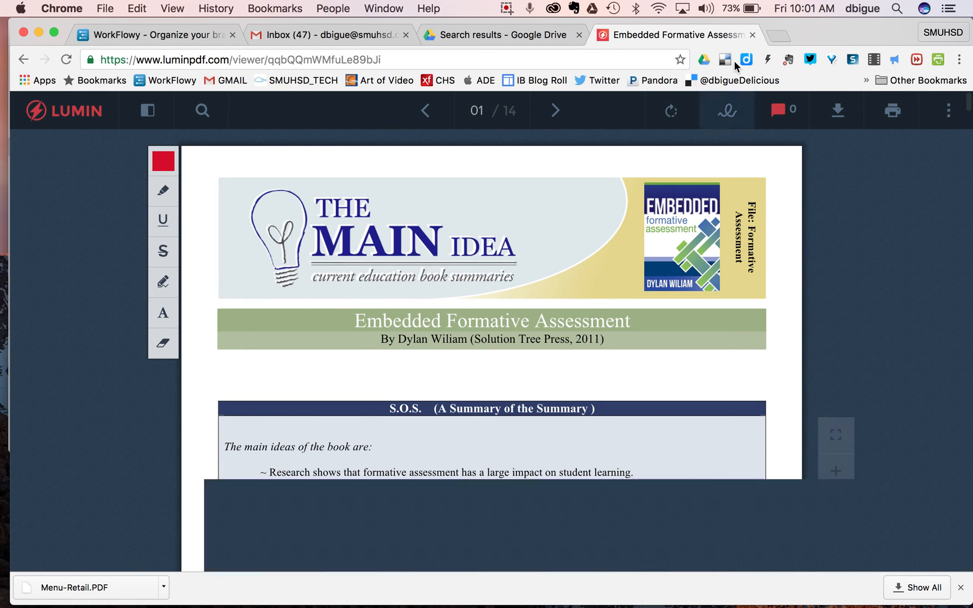
Close the Lumin tab and review the Drive preview's Open with list of connected apps.
click(497, 35)
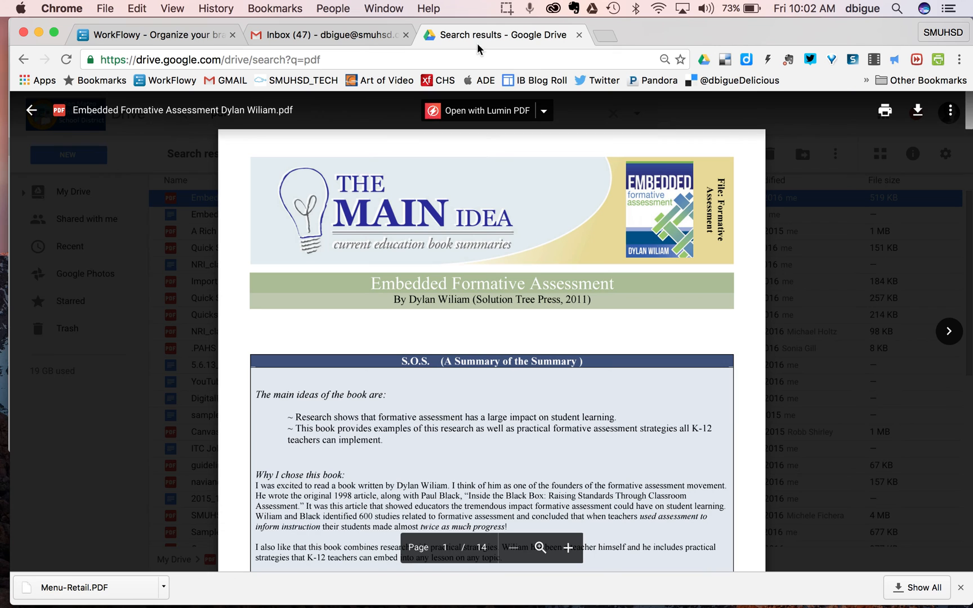
mouse_move(468, 39)
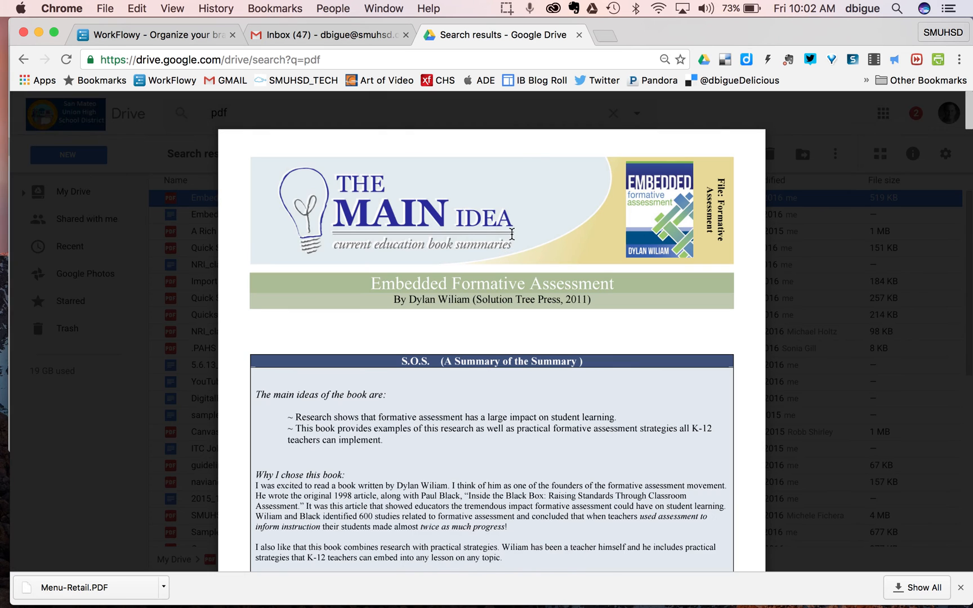
click(544, 110)
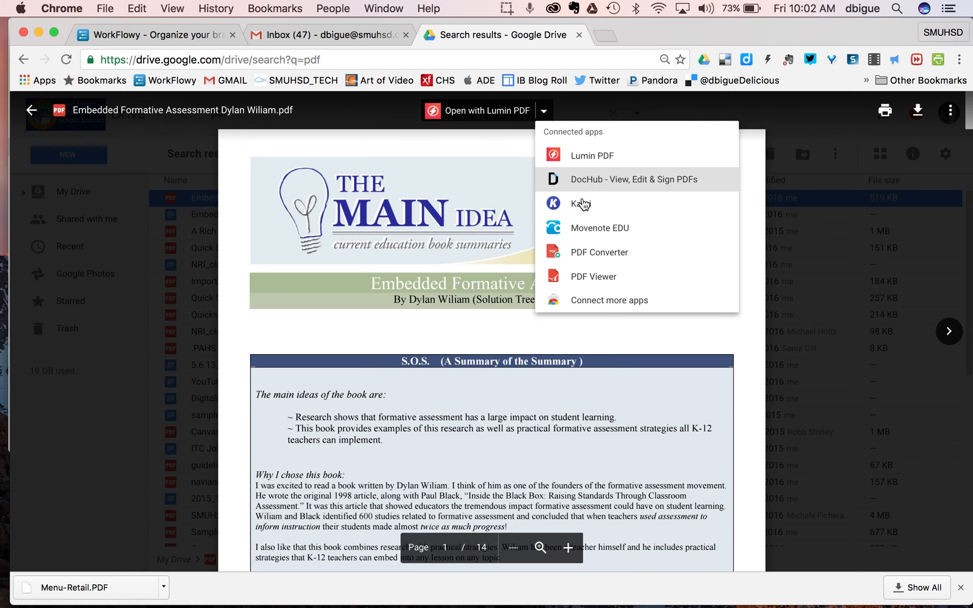
mouse_move(590, 182)
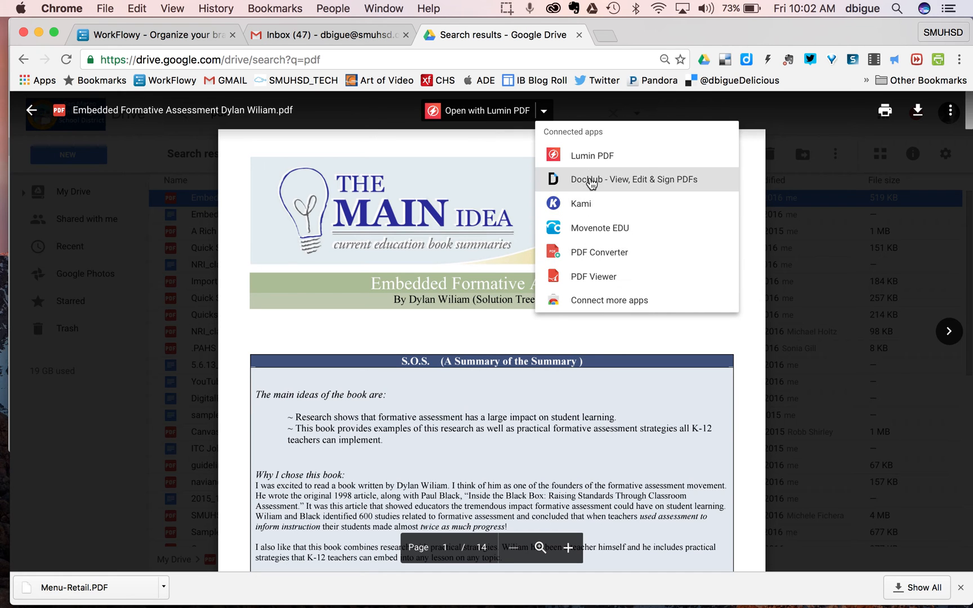
mouse_move(588, 198)
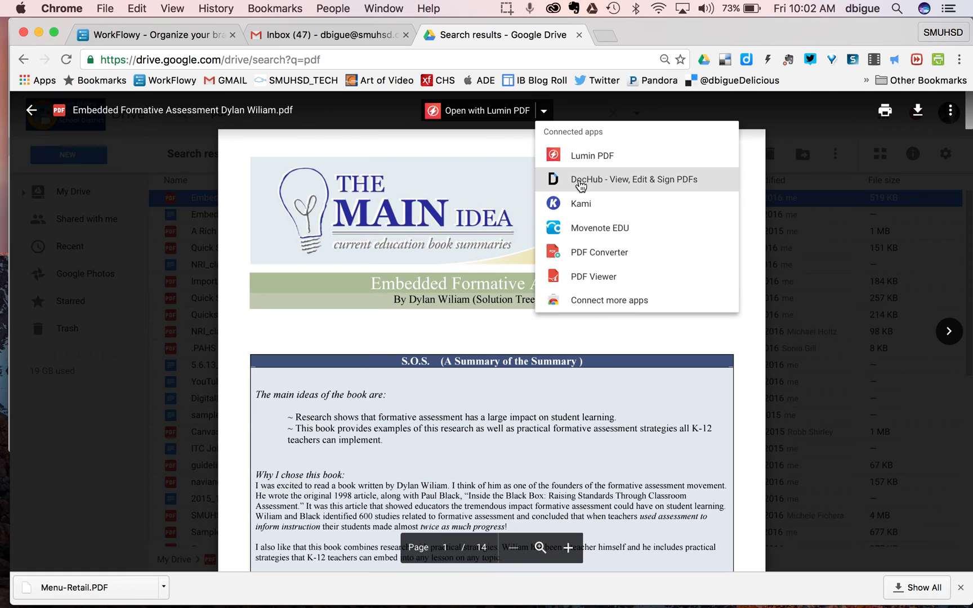
mouse_move(580, 208)
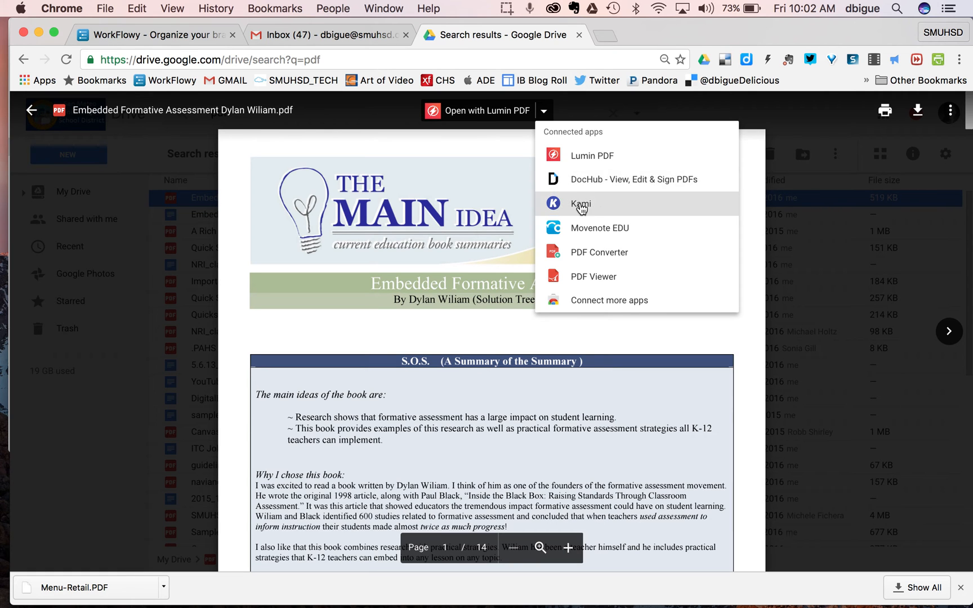
mouse_move(592, 155)
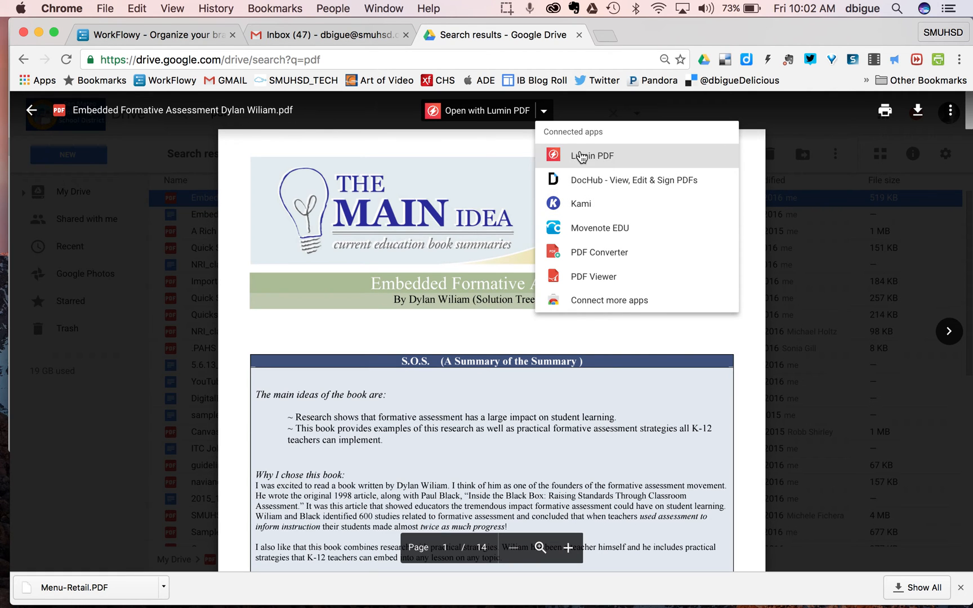
mouse_move(582, 189)
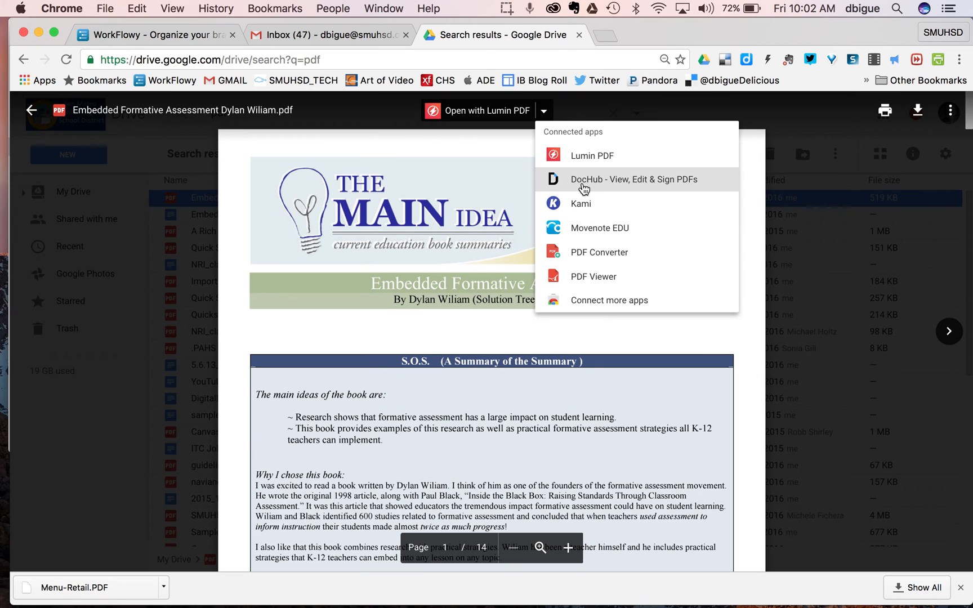
click(478, 110)
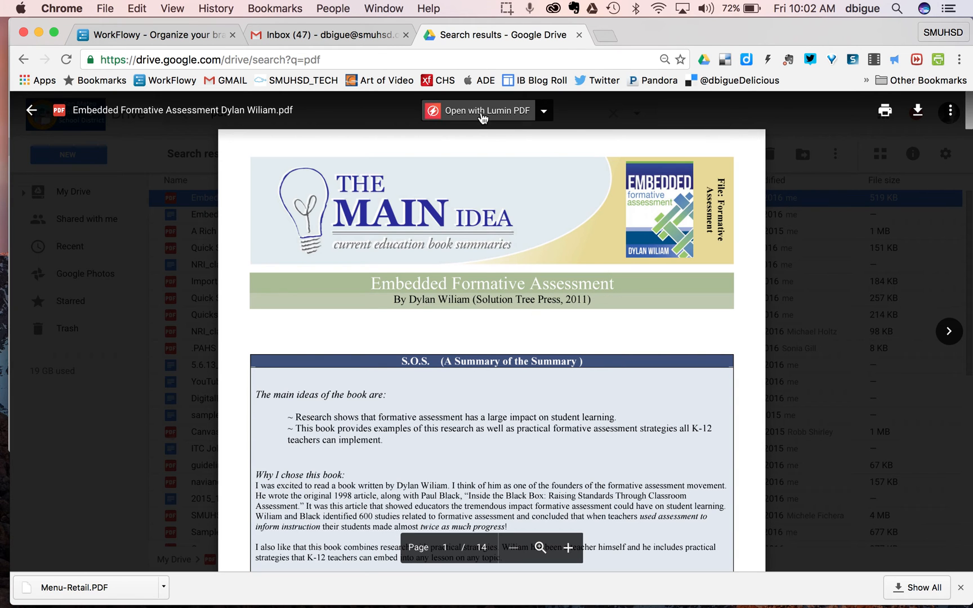
mouse_move(477, 111)
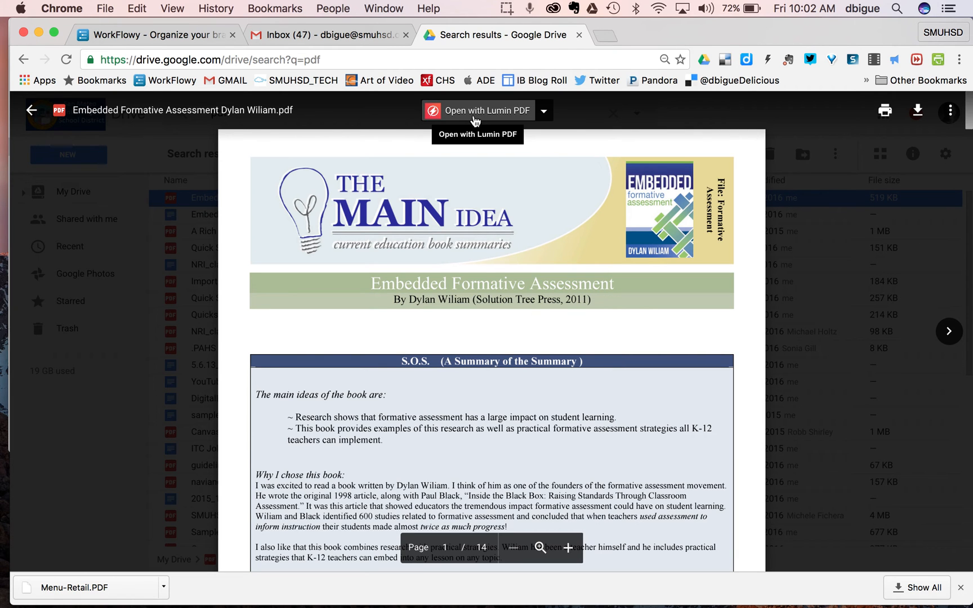
mouse_move(473, 117)
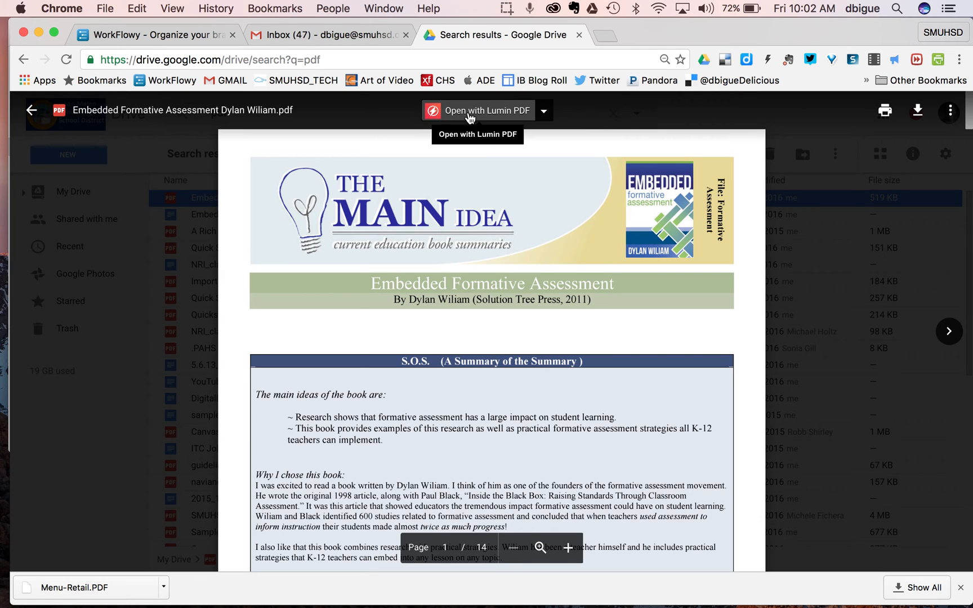
mouse_move(472, 118)
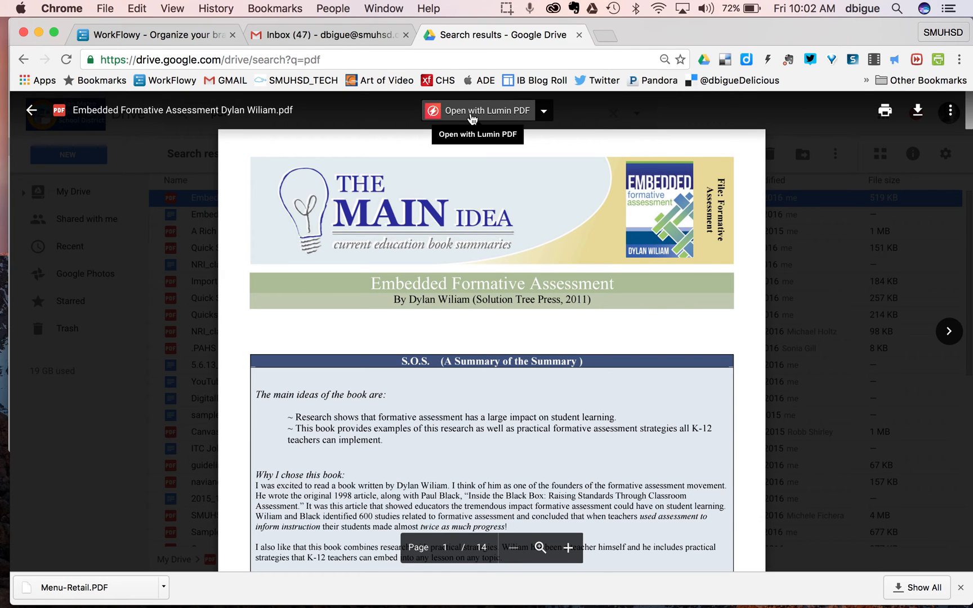
mouse_move(831, 246)
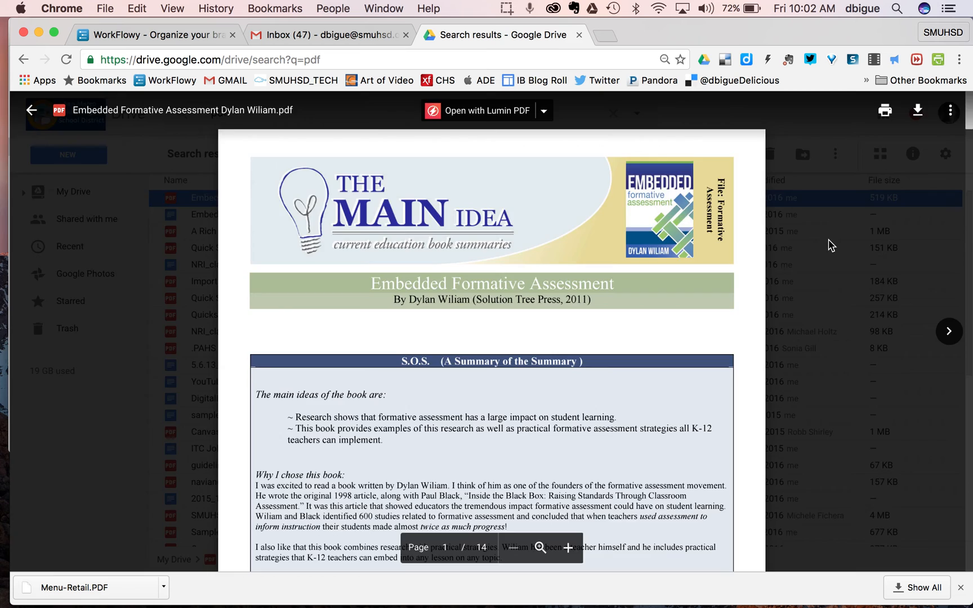
Leave the preview and bring up Drive's Settings dialog from the gear menu.
click(31, 110)
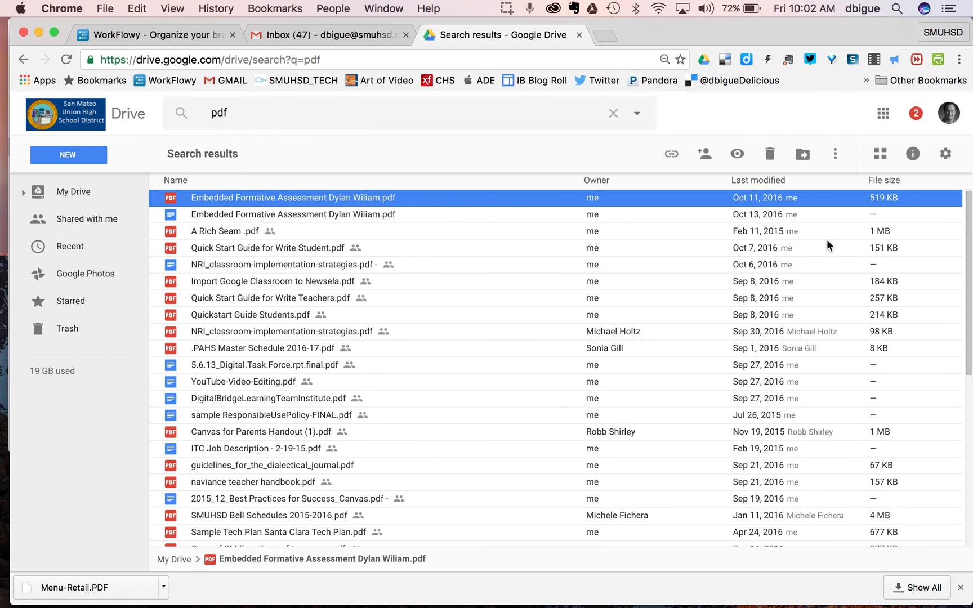
click(946, 153)
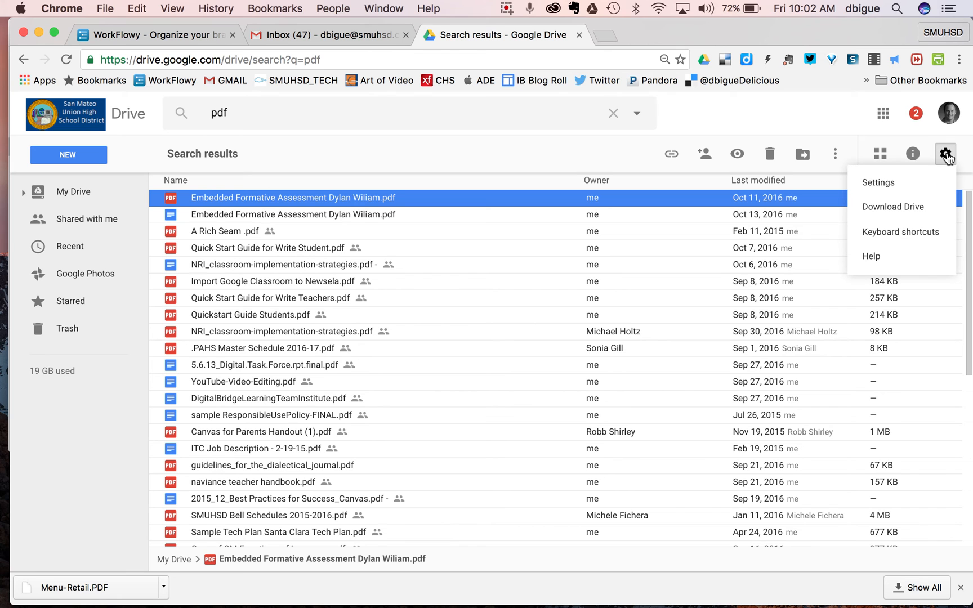
mouse_move(877, 181)
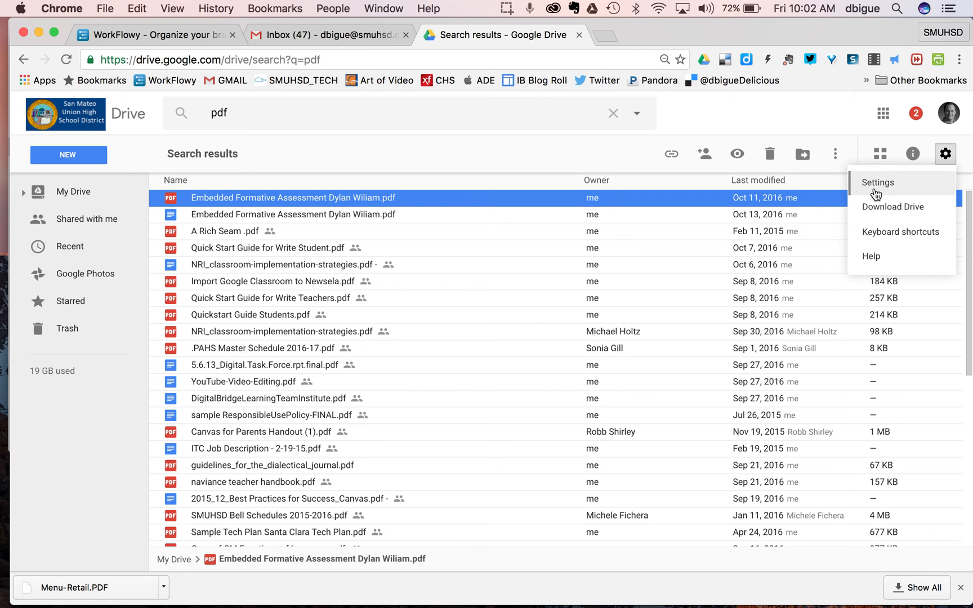
click(878, 181)
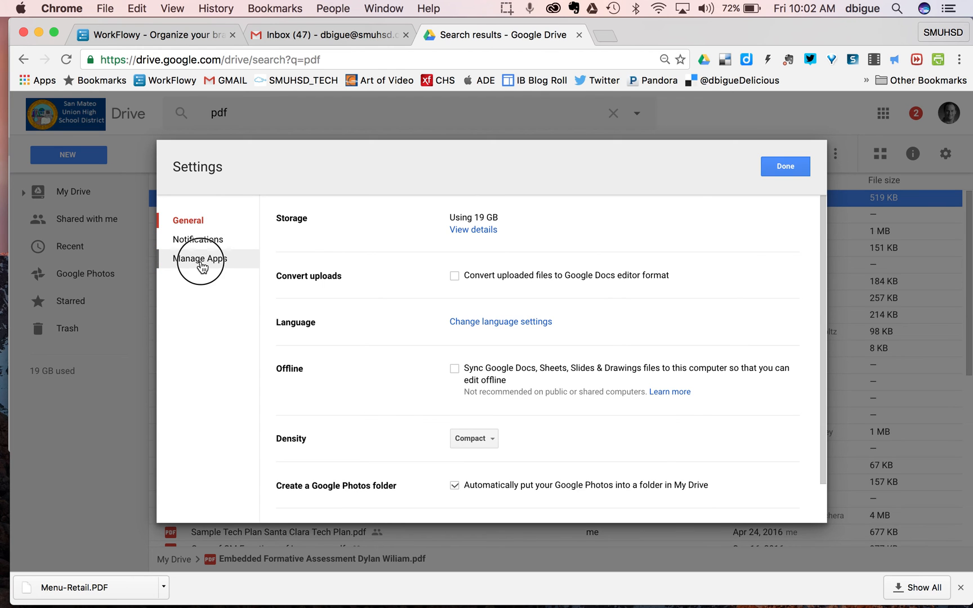
Show Manage Apps and scroll the connected apps list down to Lumin PDF.
click(200, 257)
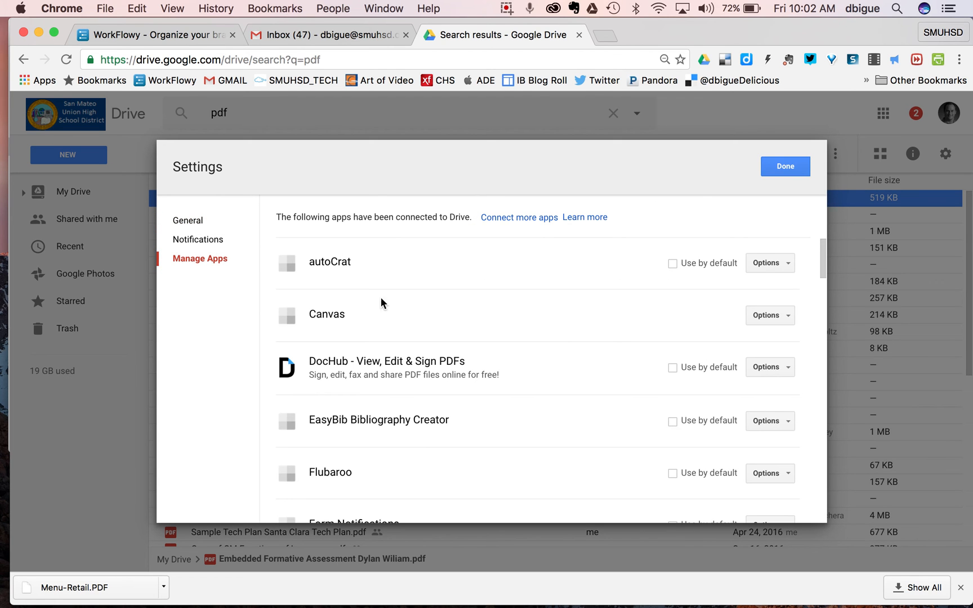
scroll(down, 3)
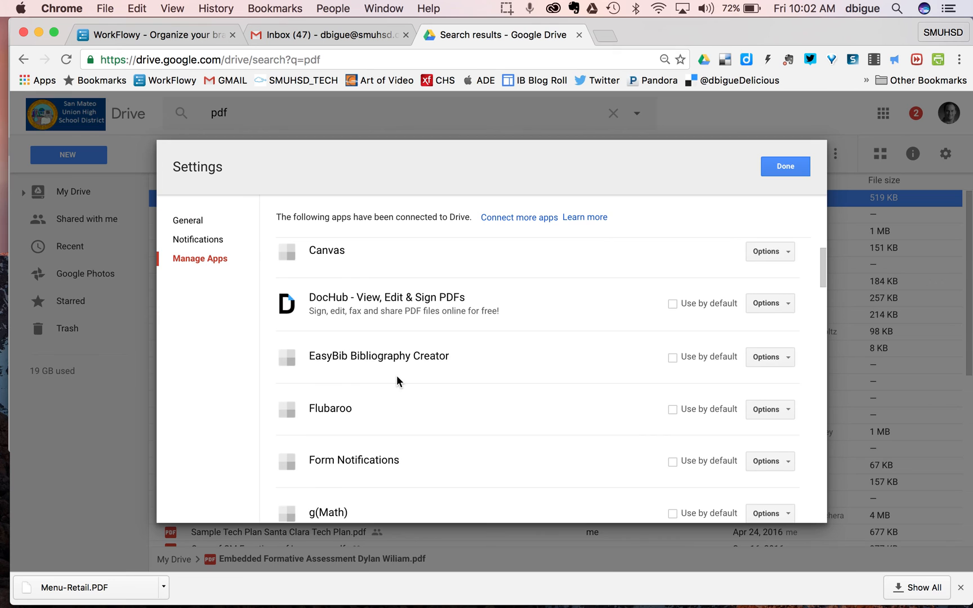
scroll(down, 3)
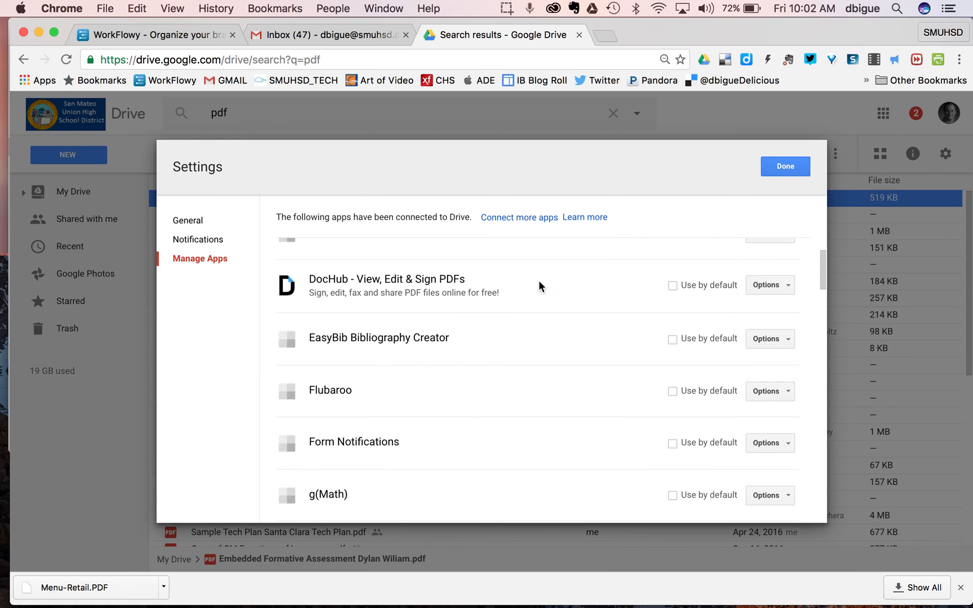
click(770, 285)
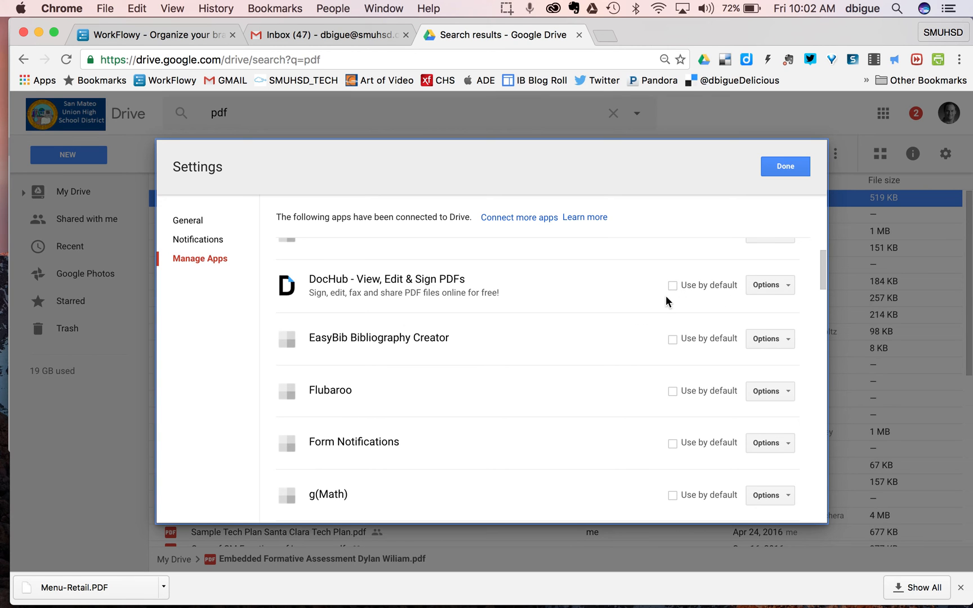
scroll(down, 3)
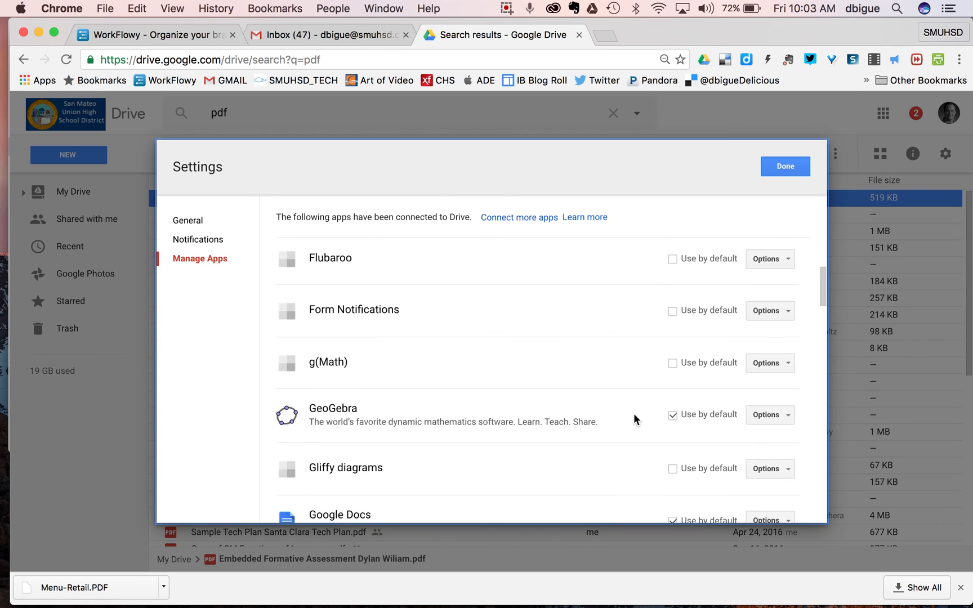
scroll(down, 3)
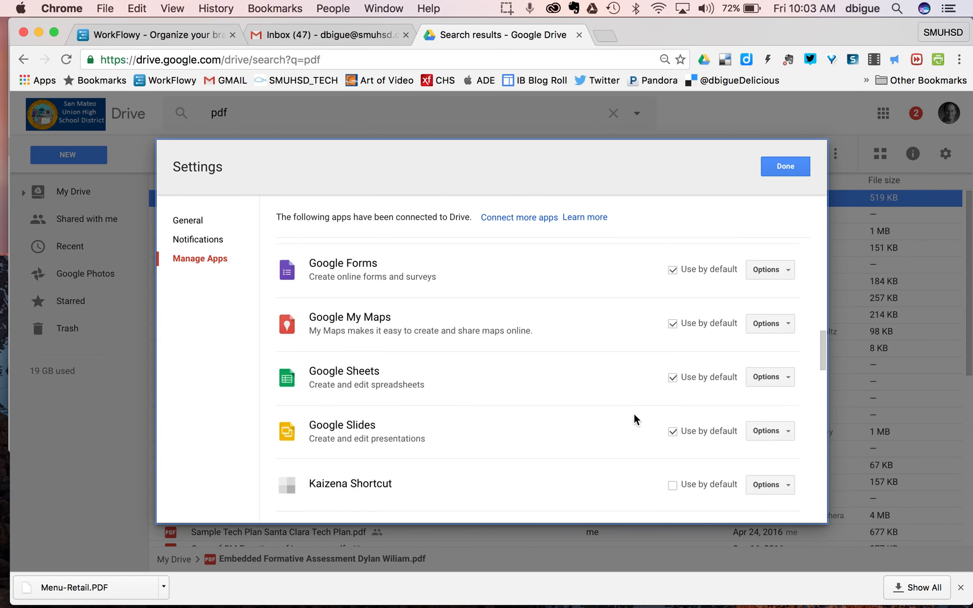
scroll(down, 3)
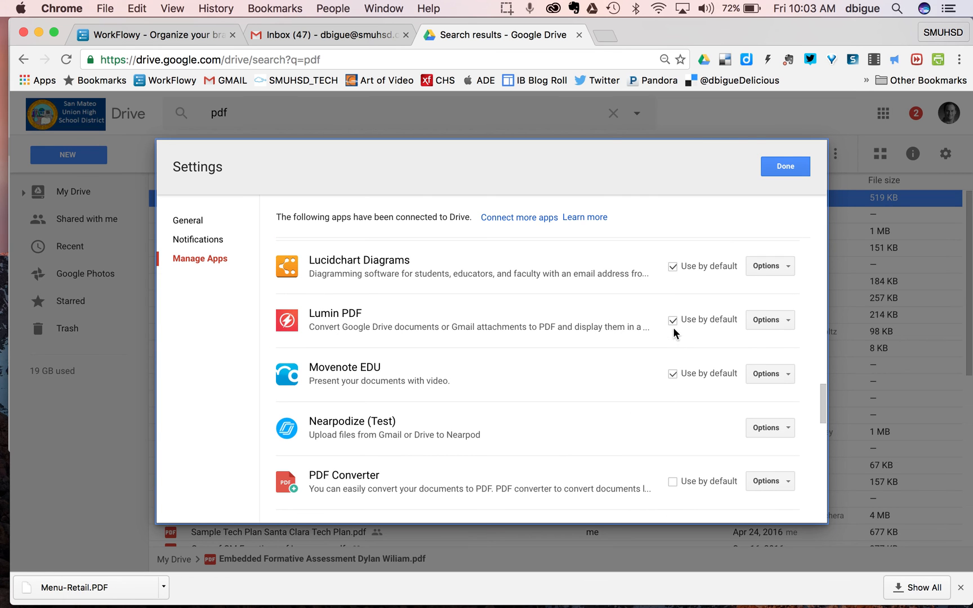
mouse_move(710, 330)
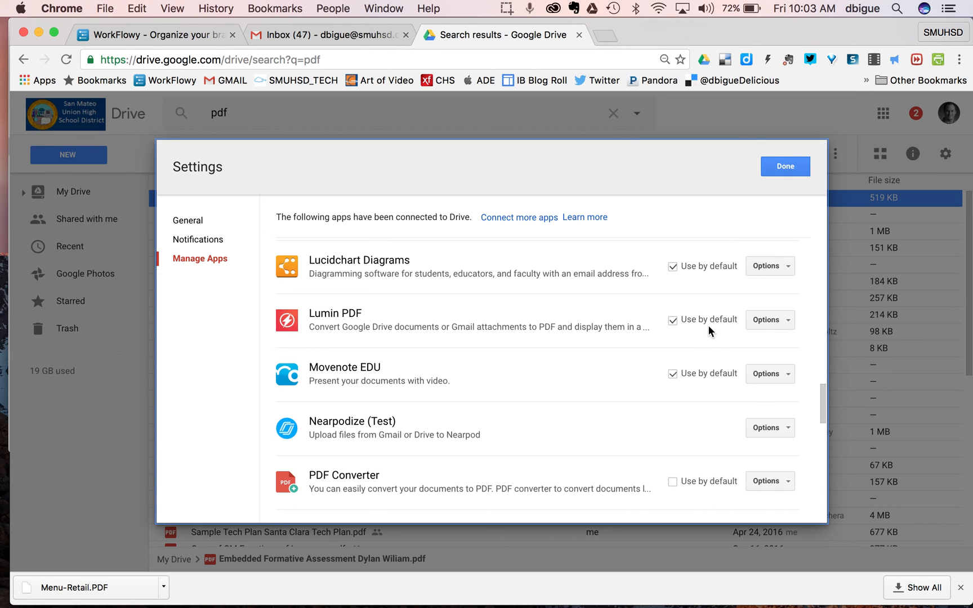
Uncheck Use by default for Lumin PDF, disconnect it from Drive, and finish with Done.
click(672, 320)
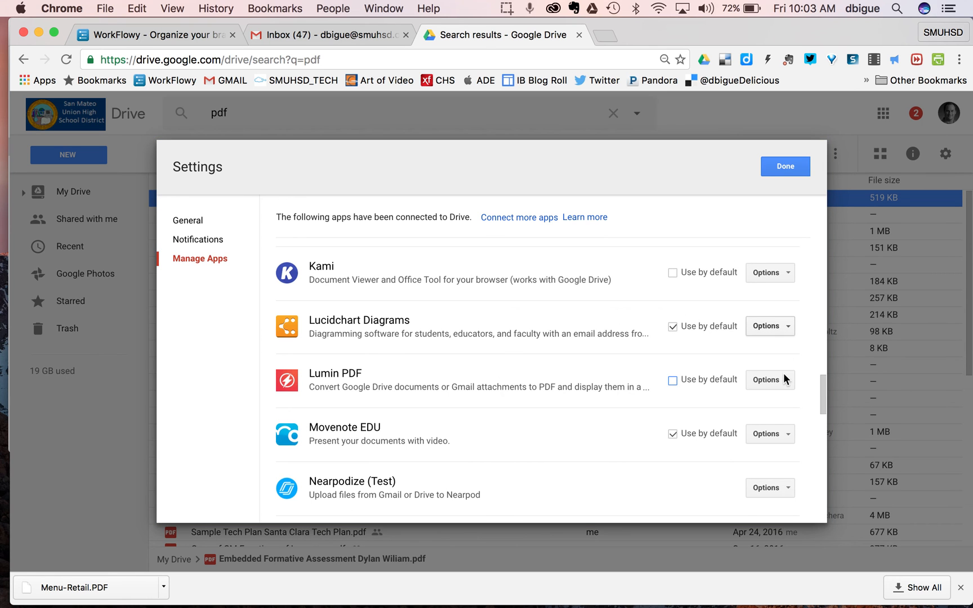
click(769, 380)
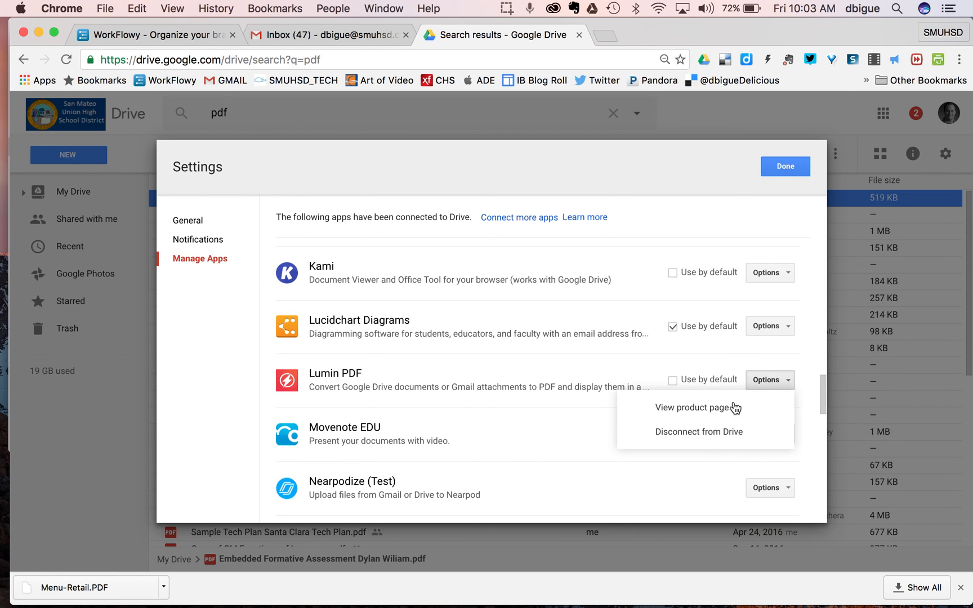
click(697, 433)
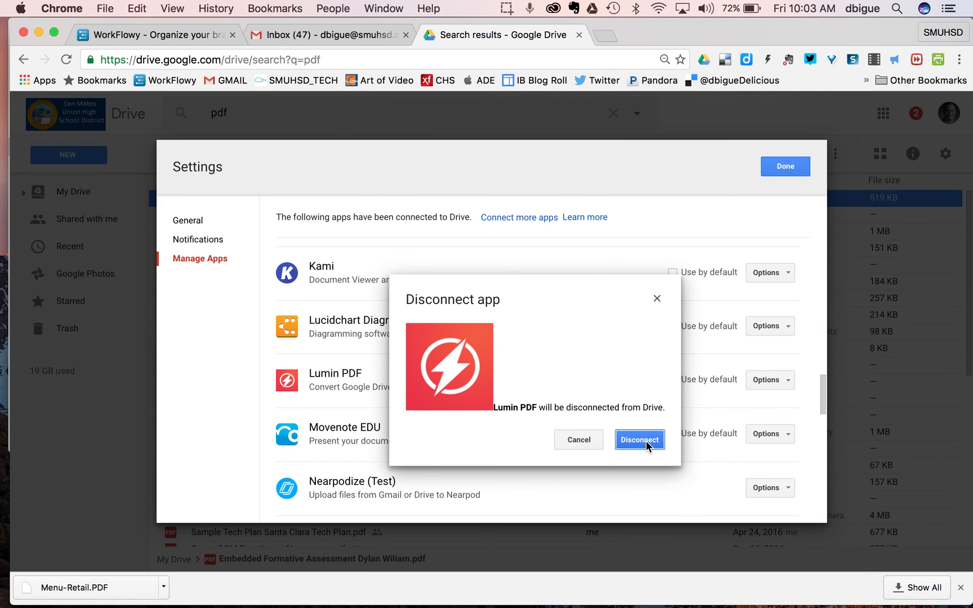
click(639, 439)
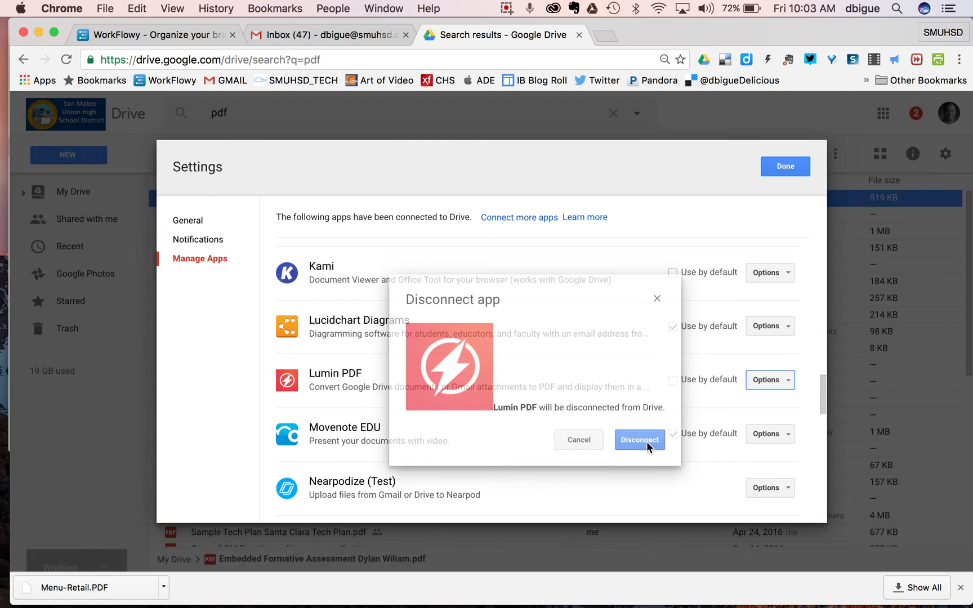
click(638, 439)
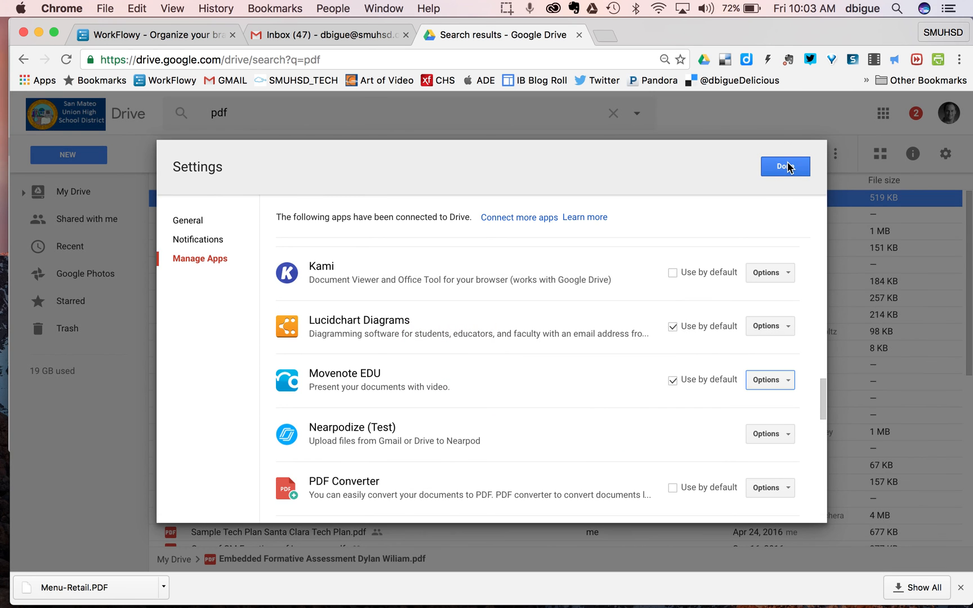
click(785, 166)
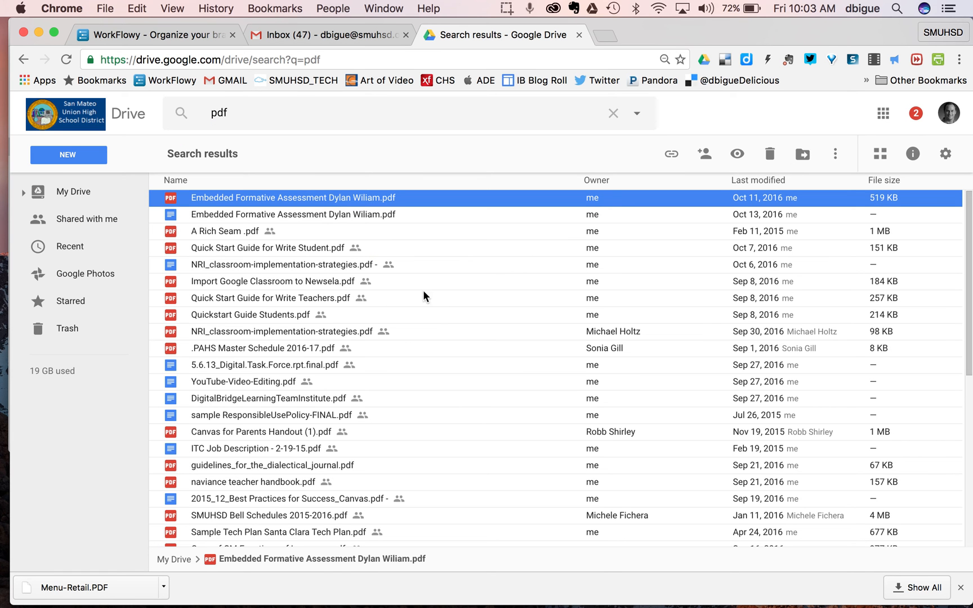
mouse_move(609, 186)
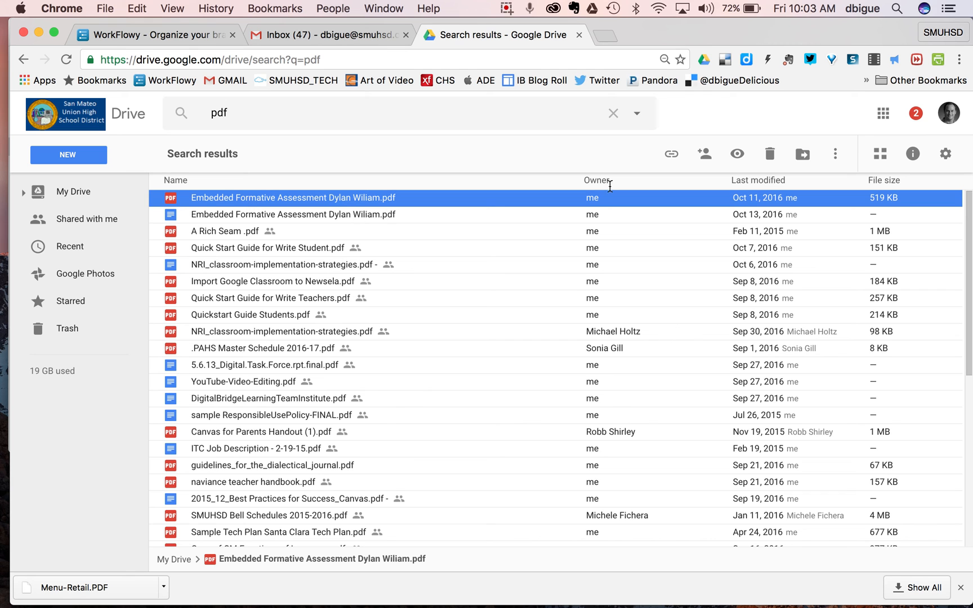
mouse_move(738, 154)
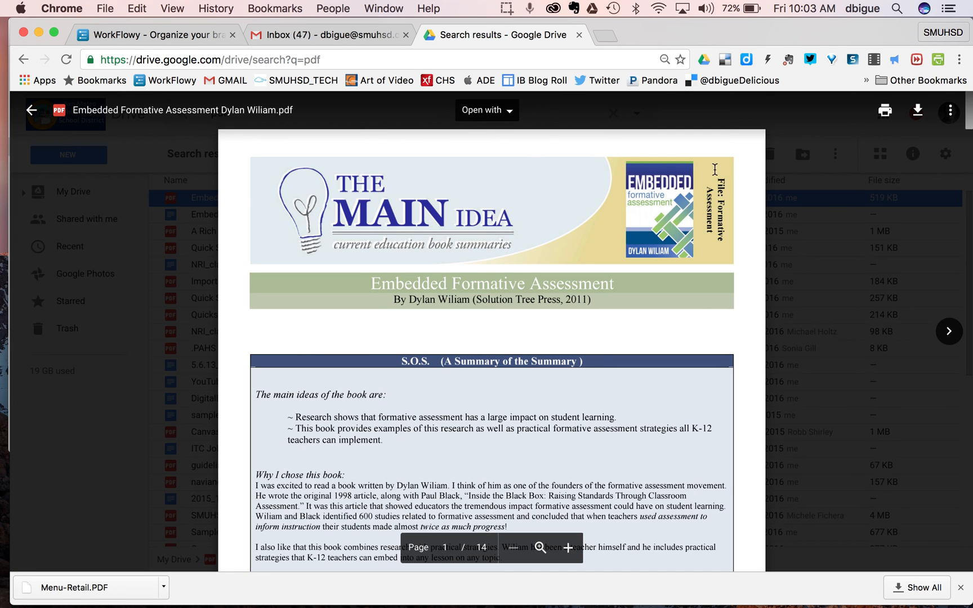
mouse_move(487, 111)
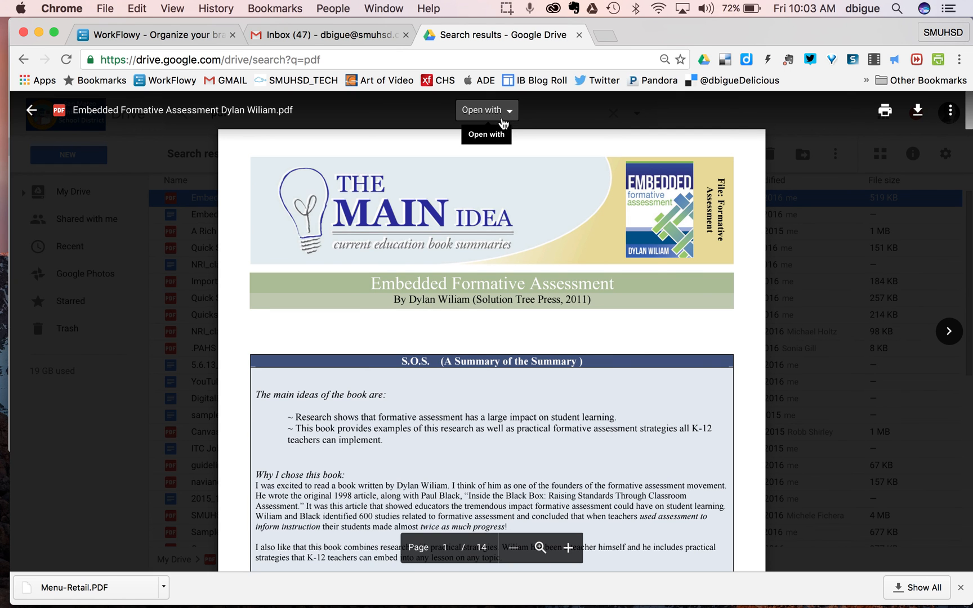
Review the preview's Open with list, now without Lumin PDF, and dismiss it.
click(487, 110)
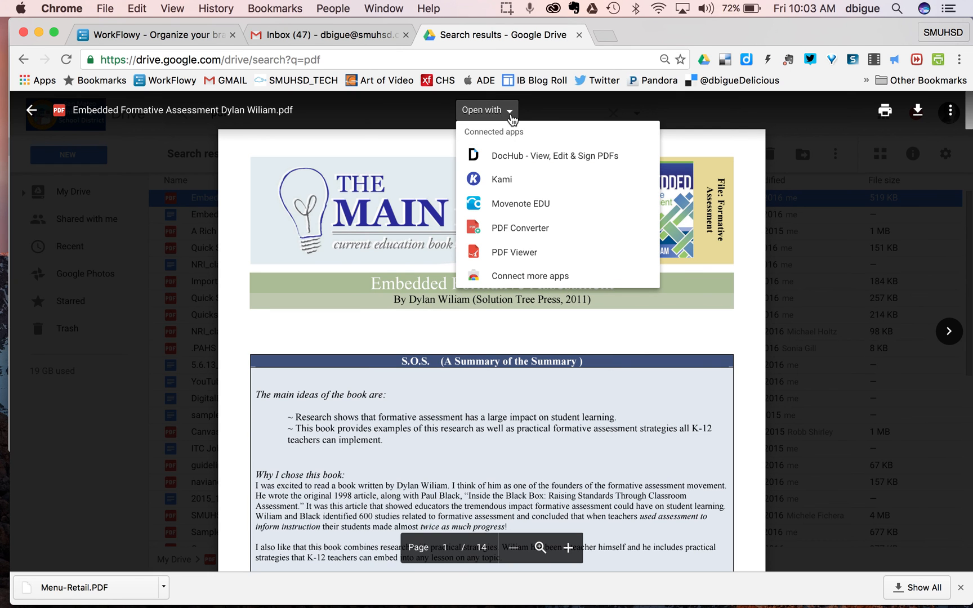
mouse_move(554, 156)
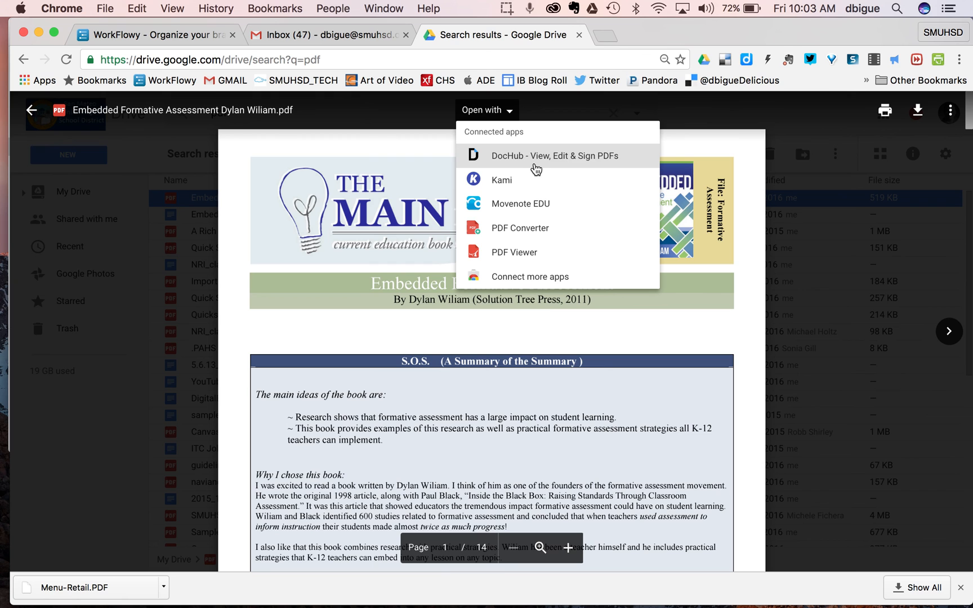
mouse_move(528, 180)
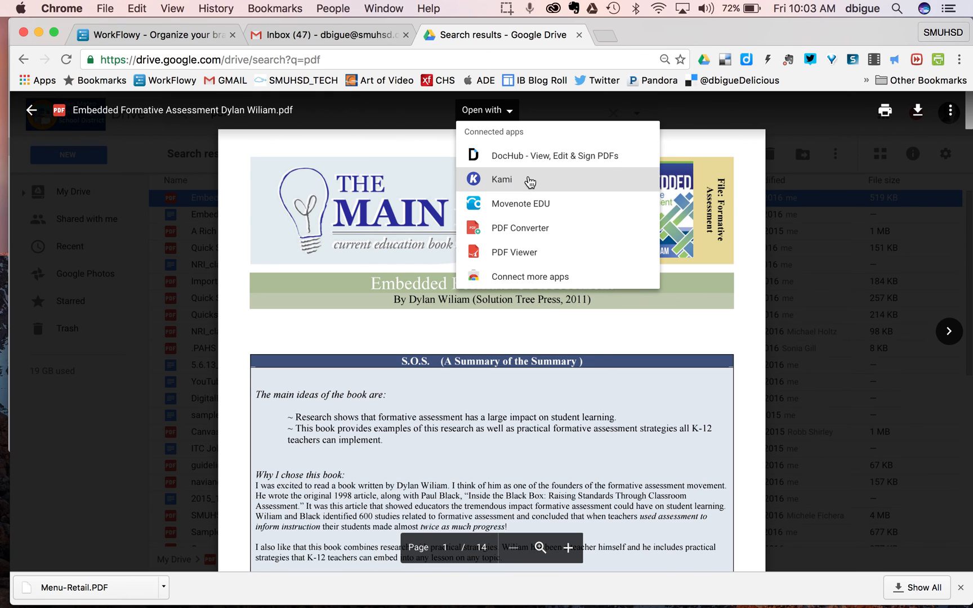
mouse_move(531, 150)
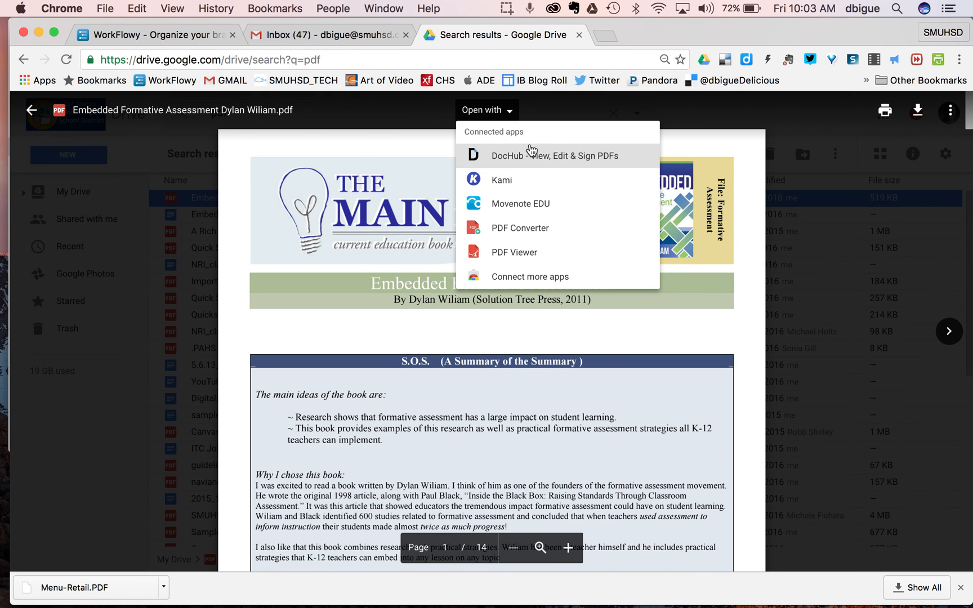
click(487, 111)
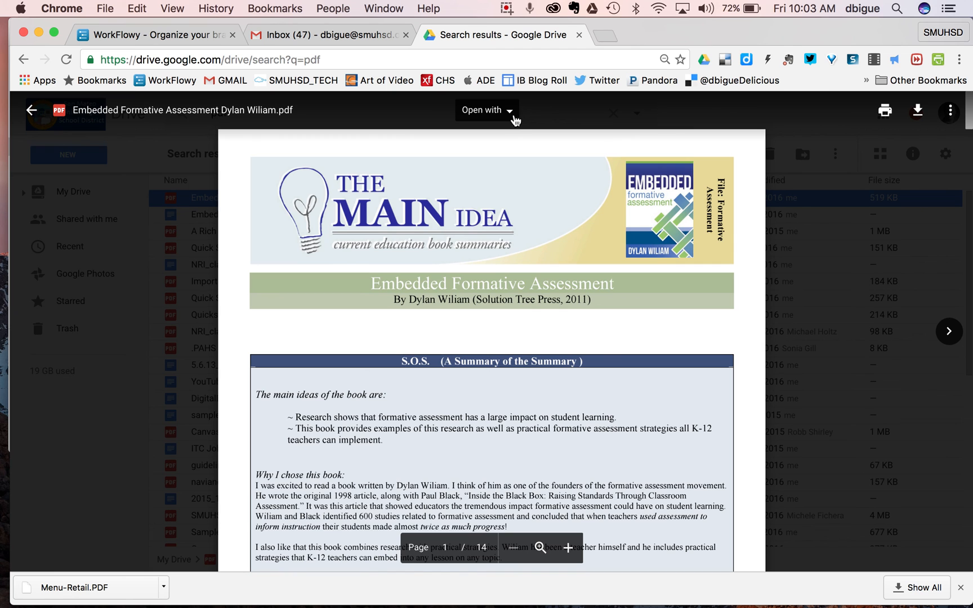
click(486, 111)
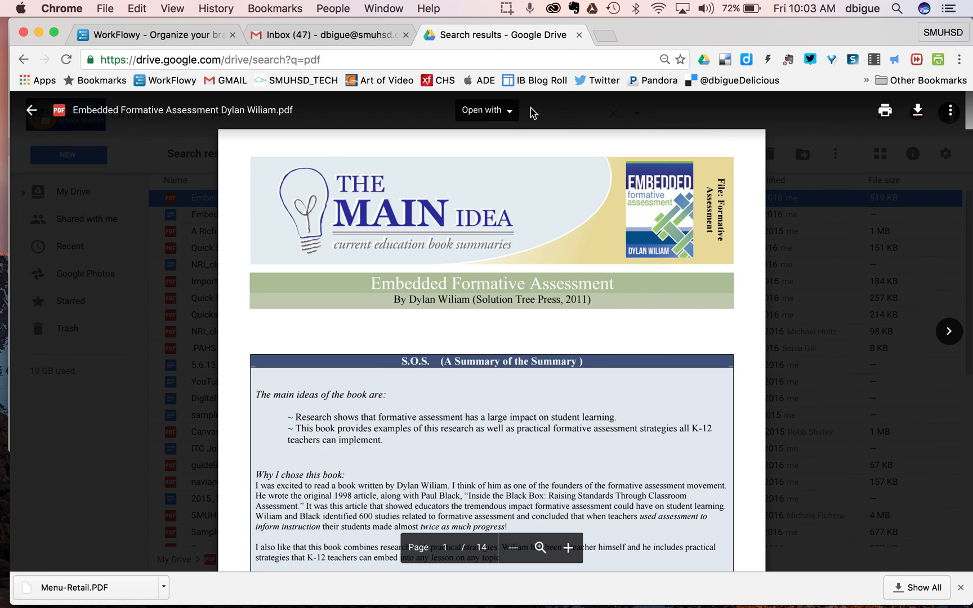
mouse_move(906, 143)
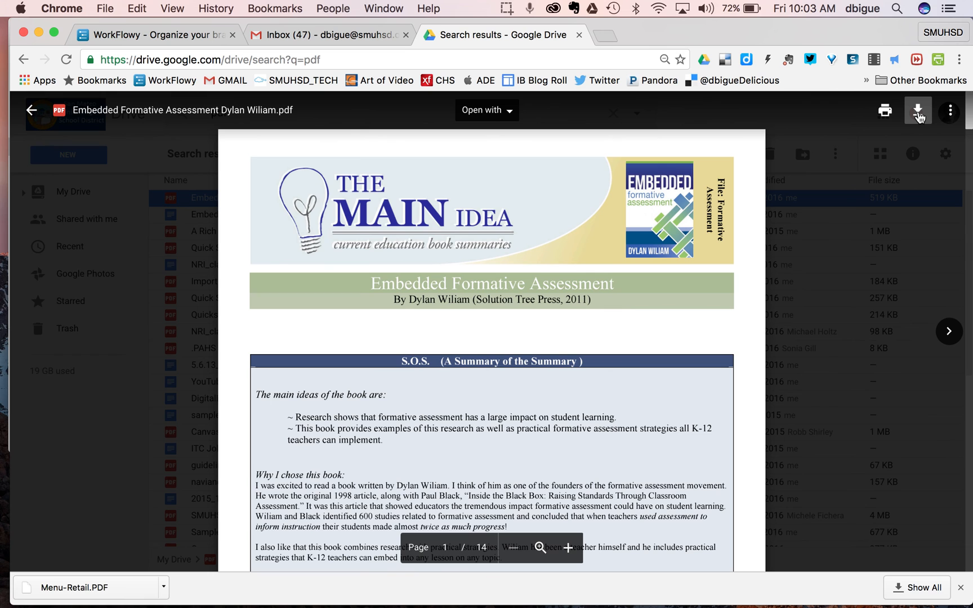
Download the PDF and choose Open With System Viewer from the download shelf item.
click(916, 110)
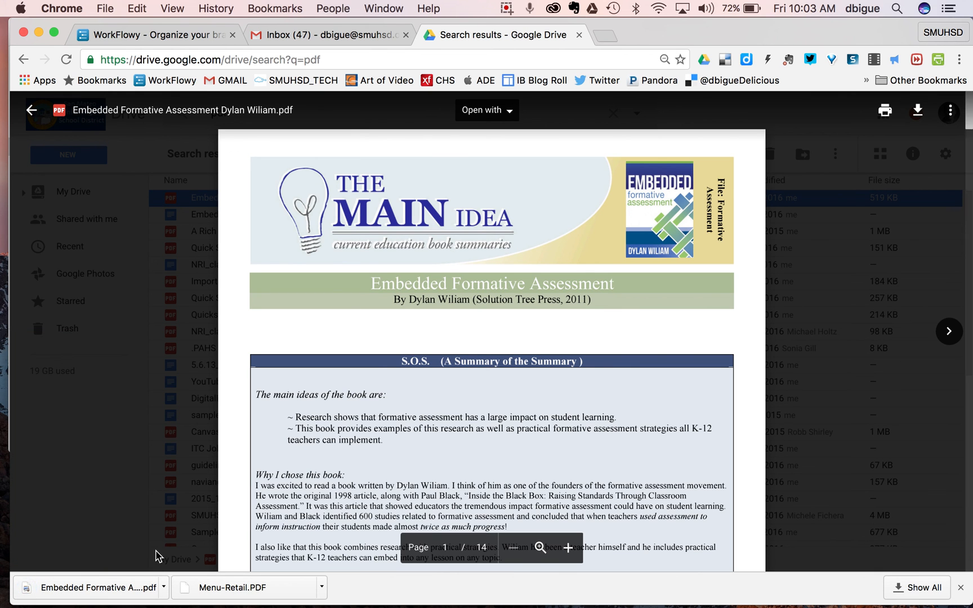
click(90, 588)
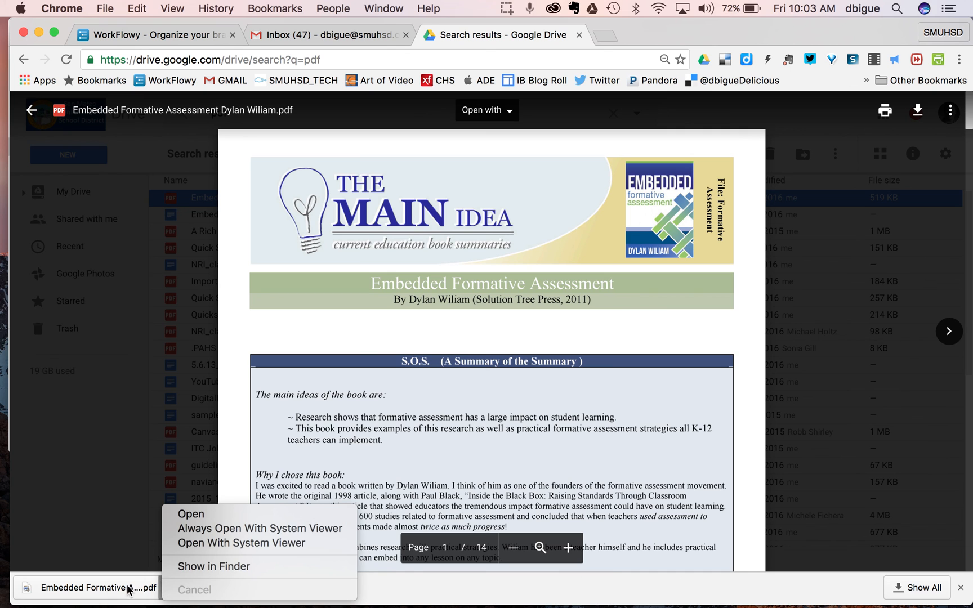
mouse_move(243, 543)
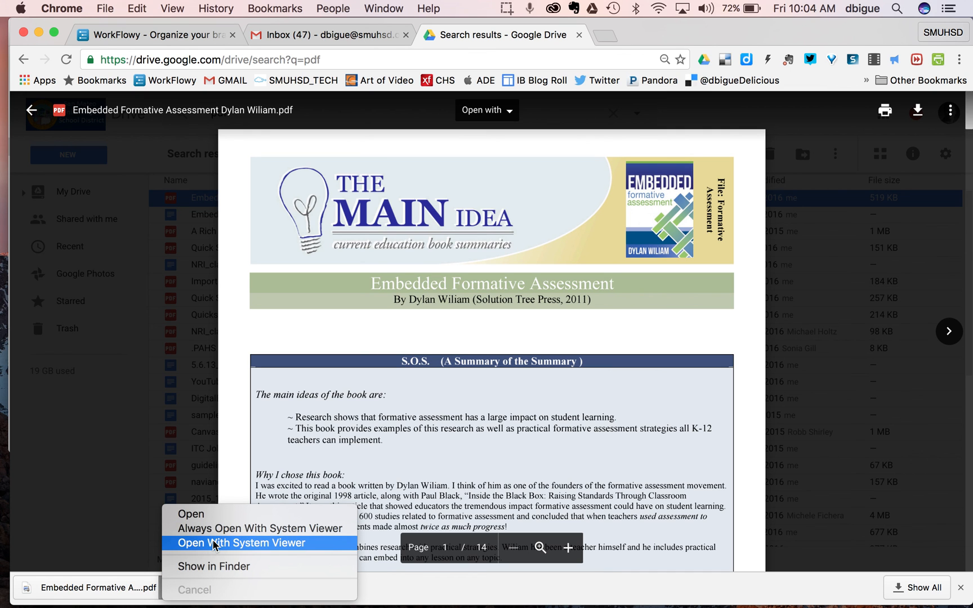
click(241, 543)
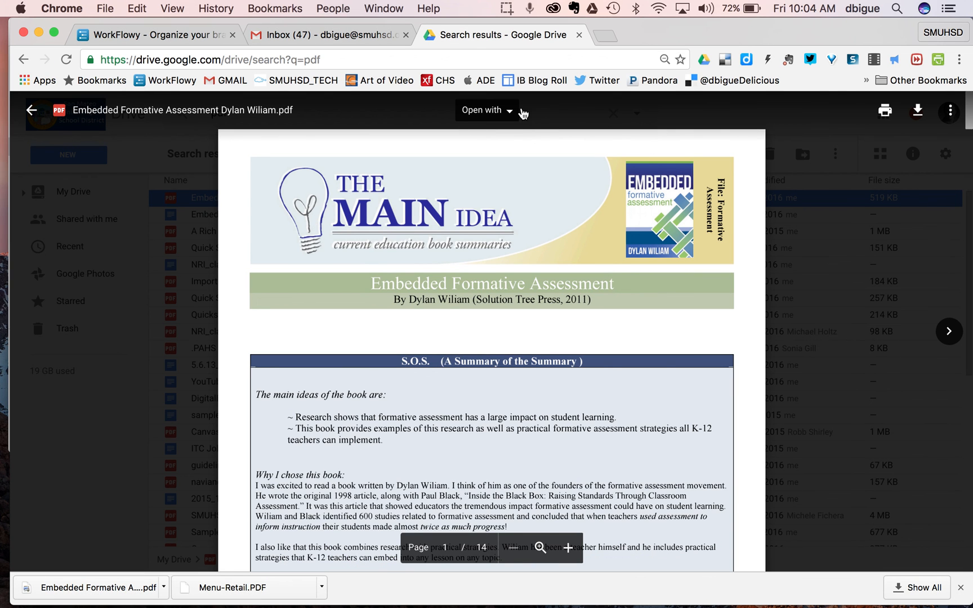
mouse_move(486, 110)
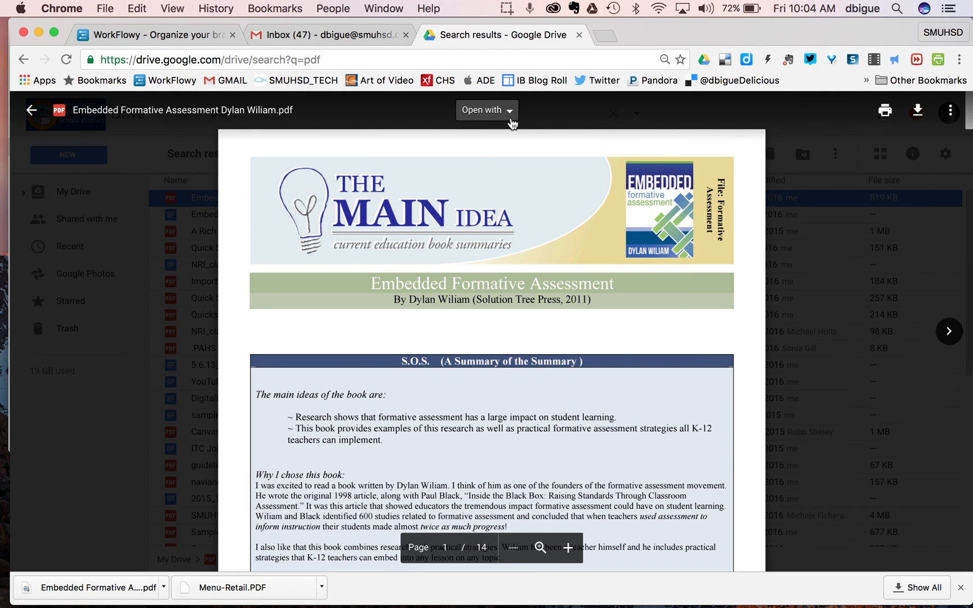
mouse_move(850, 245)
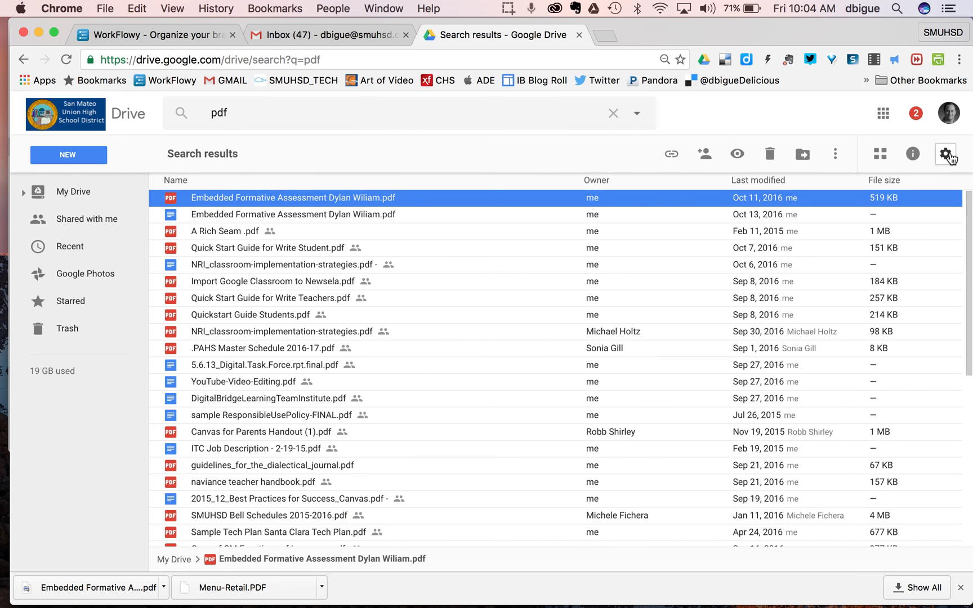
Reopen Drive's Settings from the gear menu to reach Manage Apps.
click(946, 155)
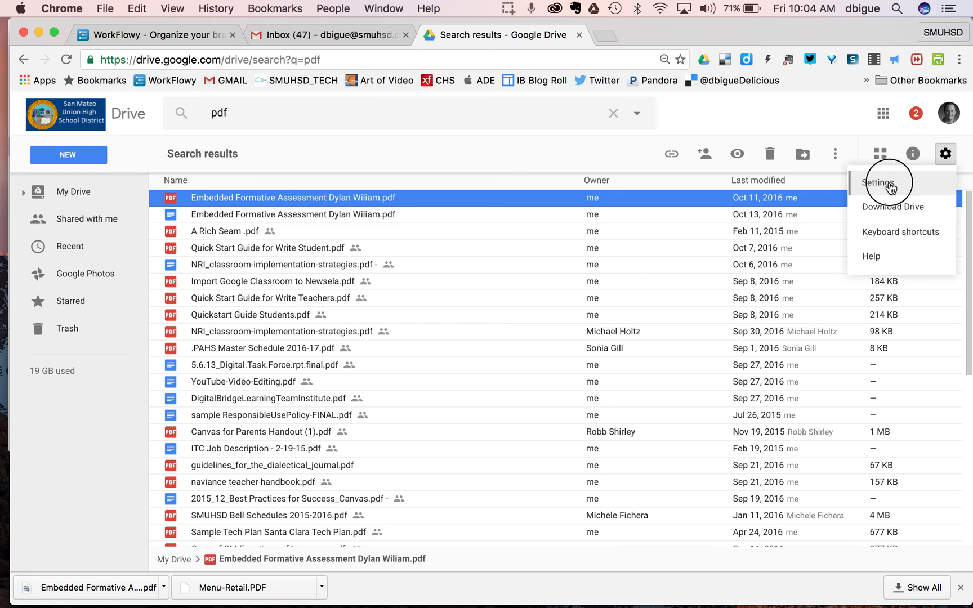
click(879, 182)
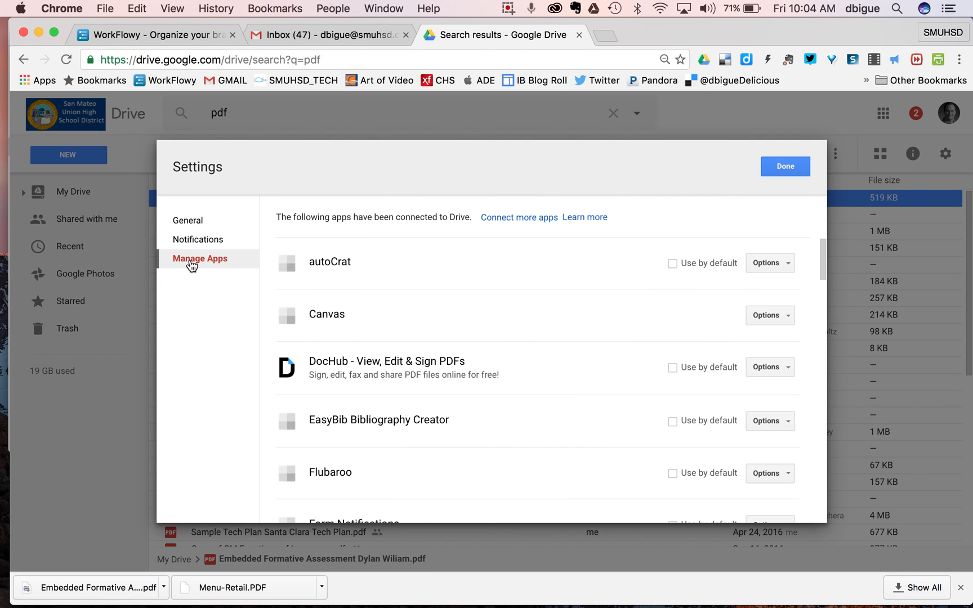